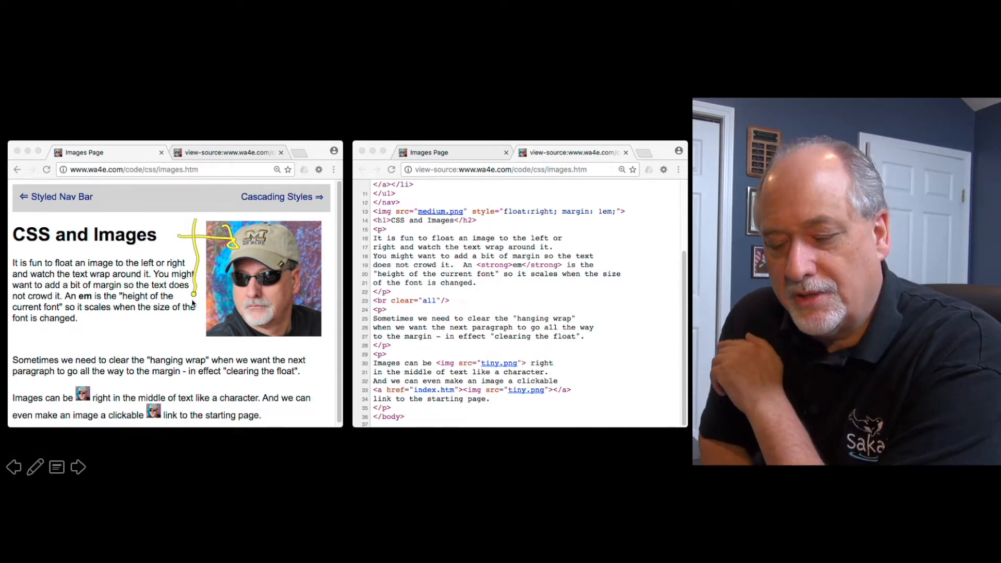
Draw a pen bracket down the left edge of the floated photo to the hanging-wrap paragraph.
left_click_drag(198, 300, 329, 342)
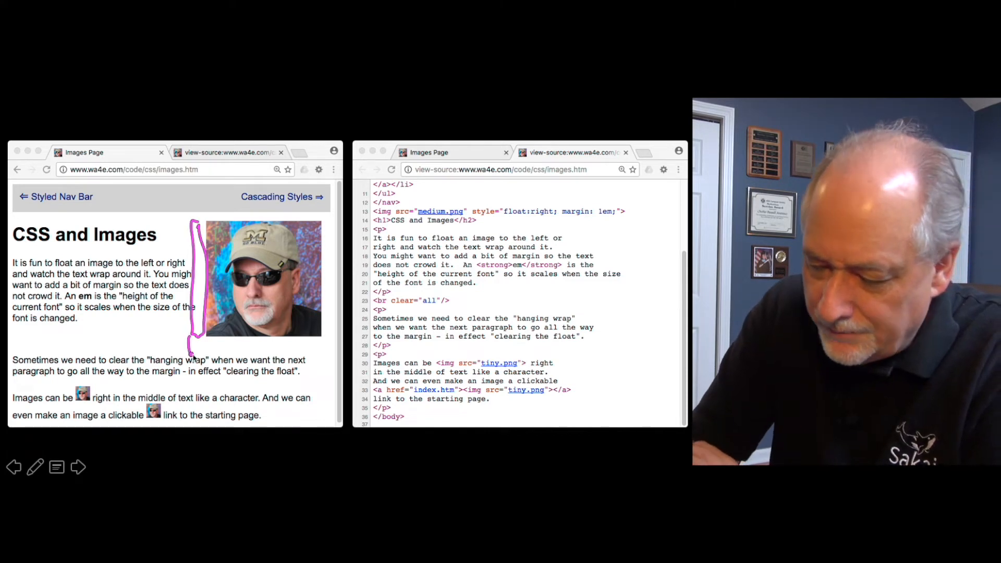
Draw pen marks boxing the floated photo and underlining the wrapped paragraph text.
left_click_drag(191, 344, 325, 348)
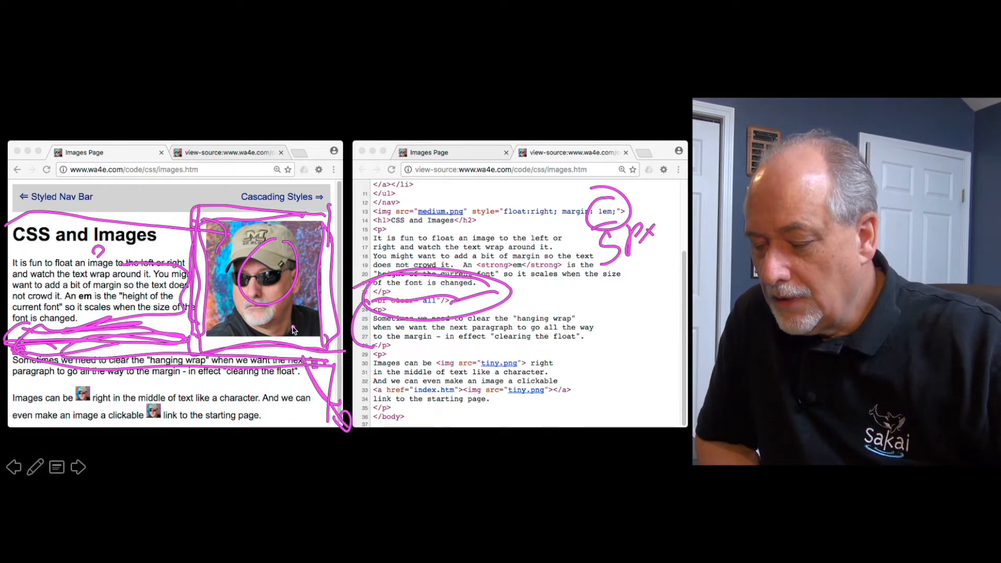
left_click(34, 468)
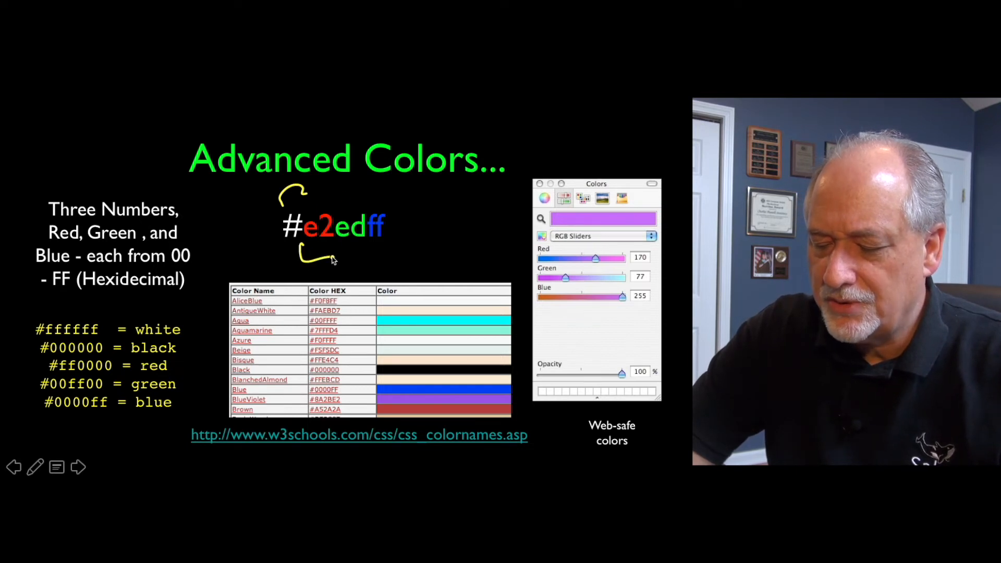
Draw pen marks around the #e2edff hex digits and beside the colour code.
left_click_drag(319, 191, 313, 255)
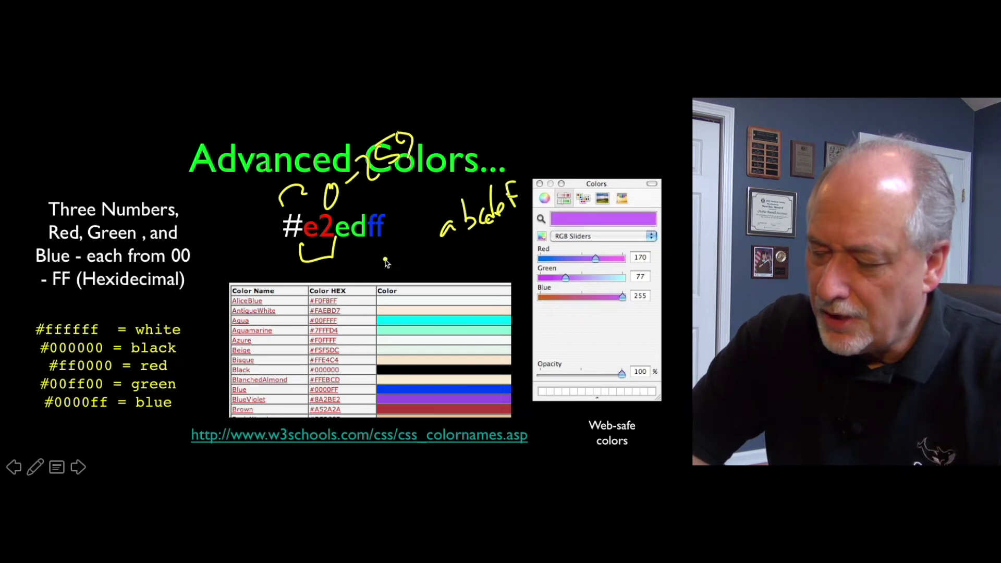
left_click_drag(383, 262, 492, 275)
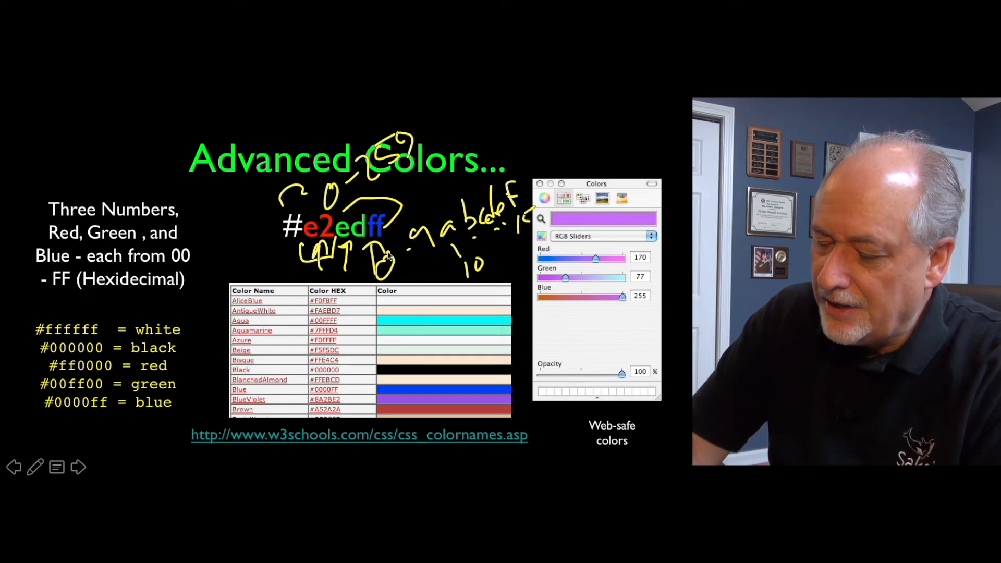
Underline the ff pairs in #00ff00 and #0000ff and mark up the colour list.
left_click_drag(578, 325, 607, 330)
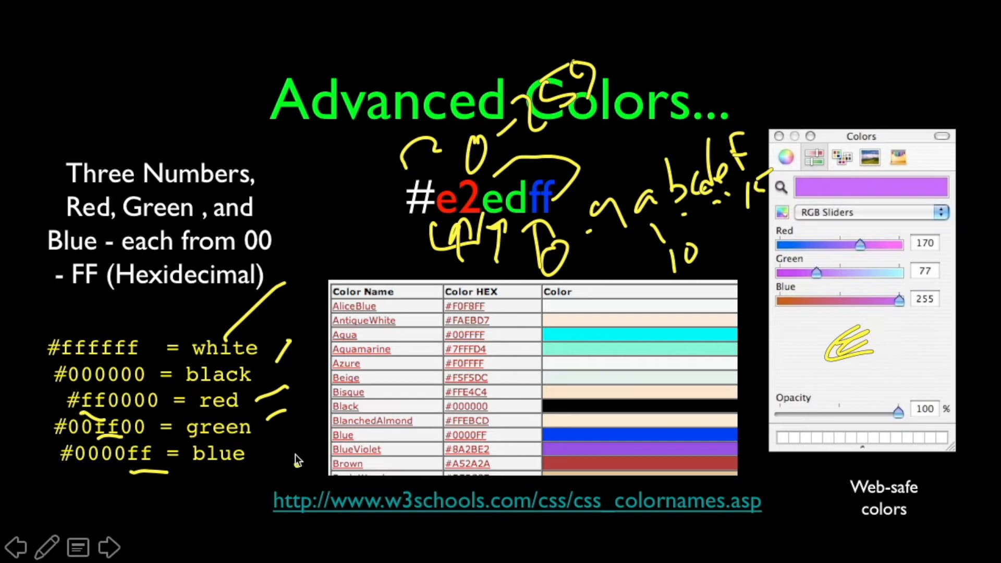
left_click_drag(275, 389, 256, 466)
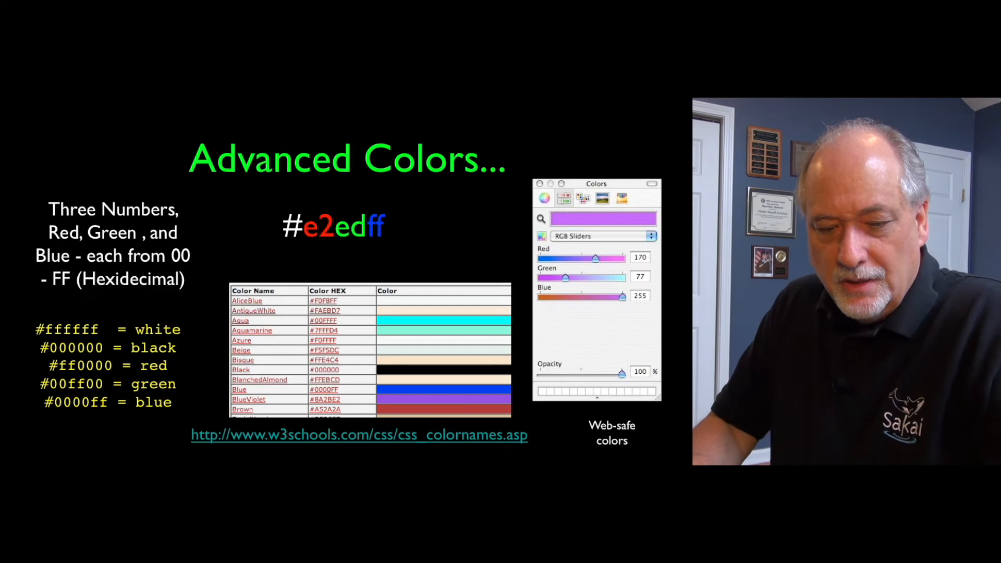
Draw a pen circle just right of the #e2edff code.
left_click_drag(393, 211, 422, 237)
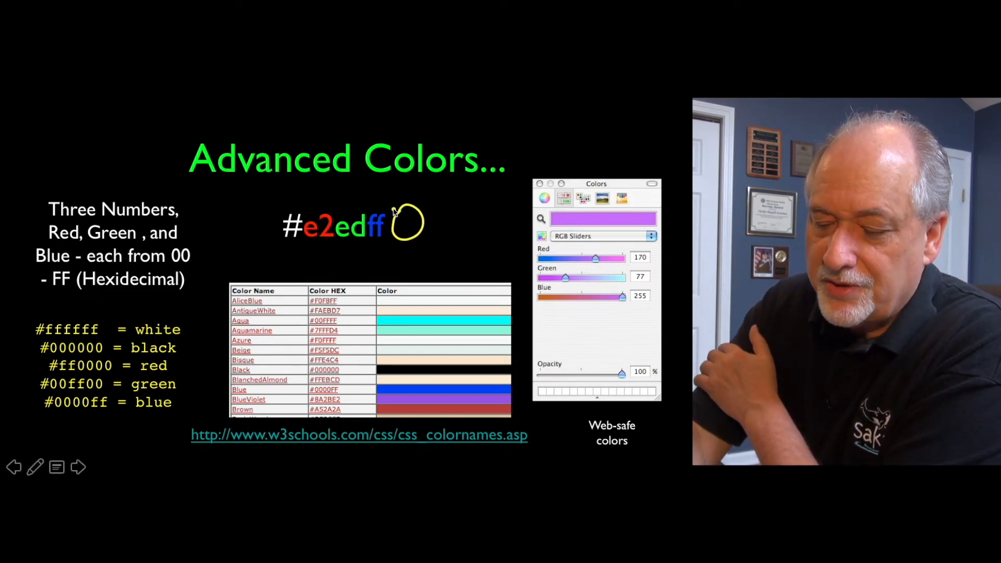